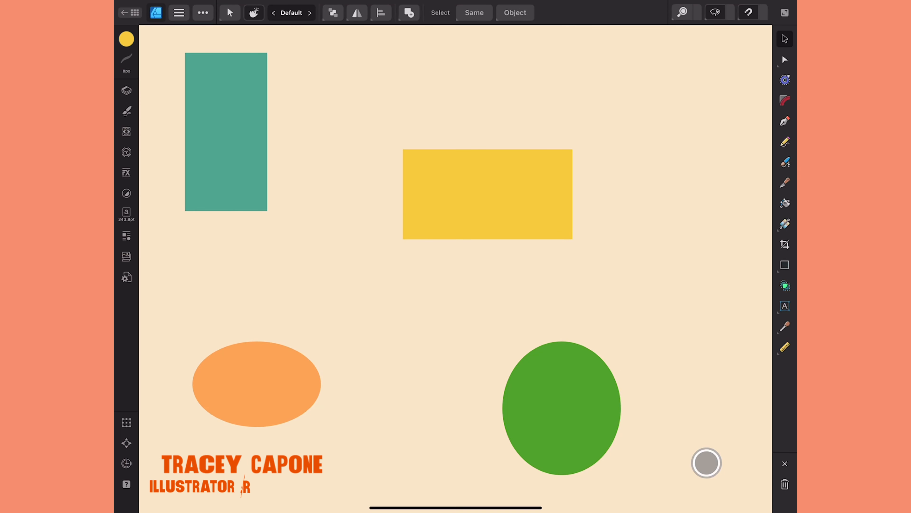
Turn the tall teal rectangle into a perfect square via its side handle
type("PHOTOGRAPHER")
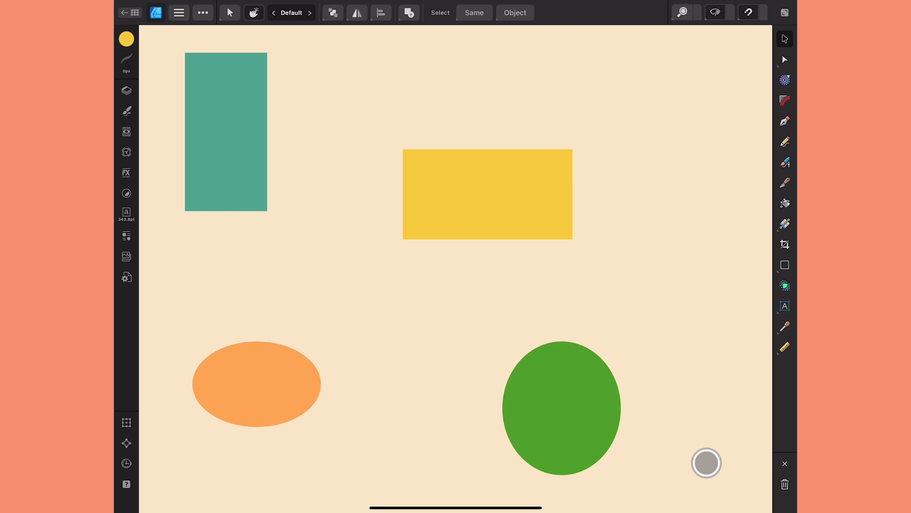
left_click(226, 132)
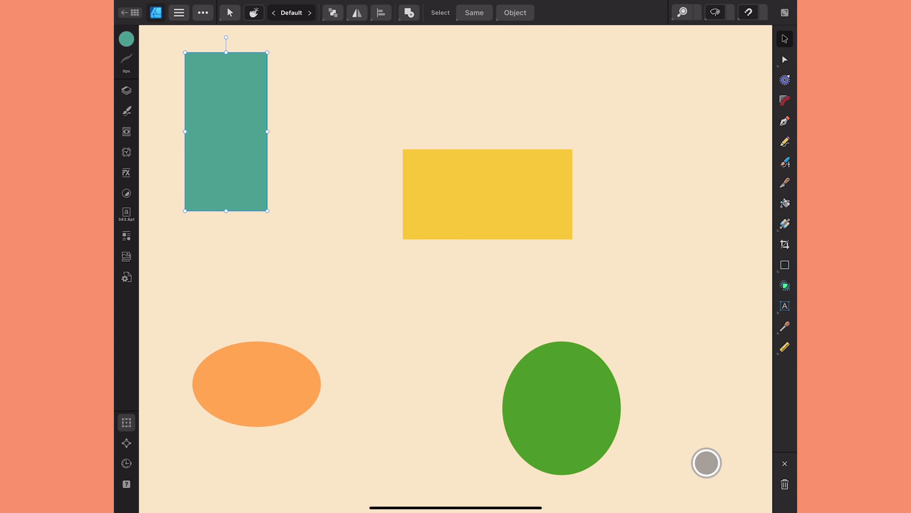
left_click_drag(267, 132, 343, 132)
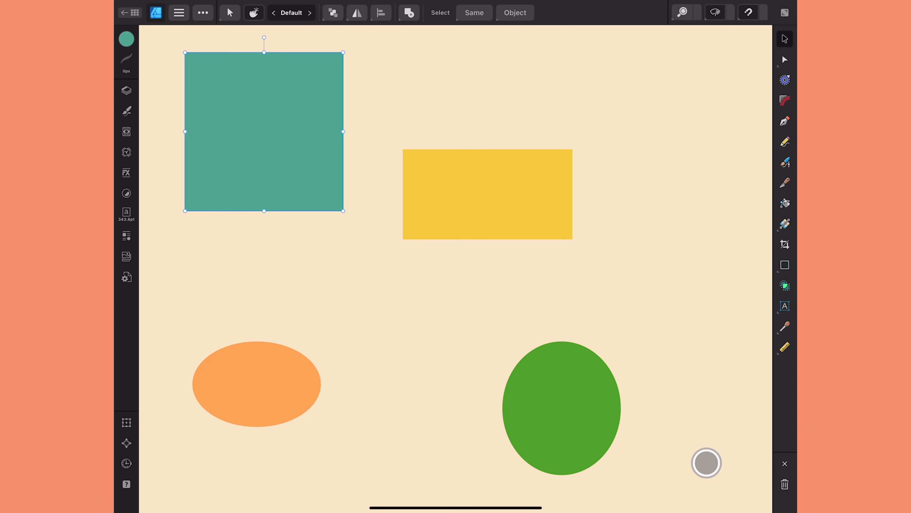
Make the yellow rectangle a square and the oval a perfect circle
left_click(487, 194)
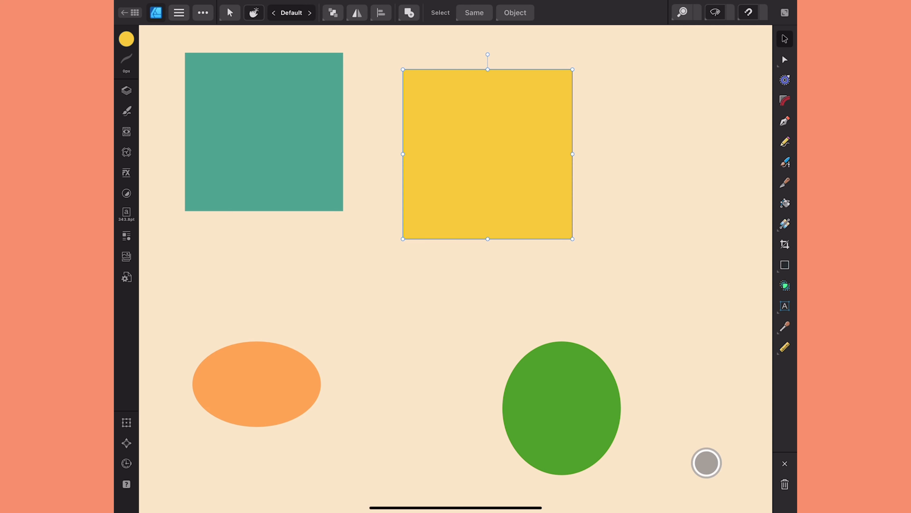
left_click(256, 382)
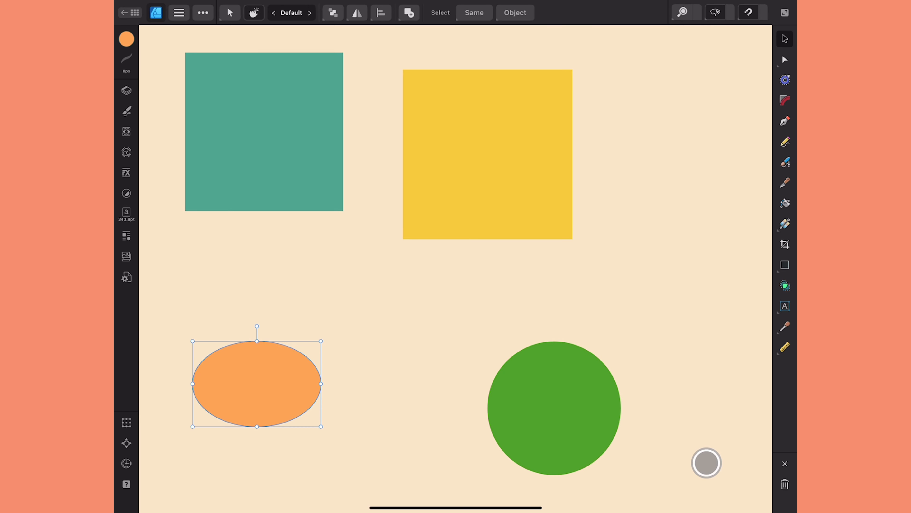